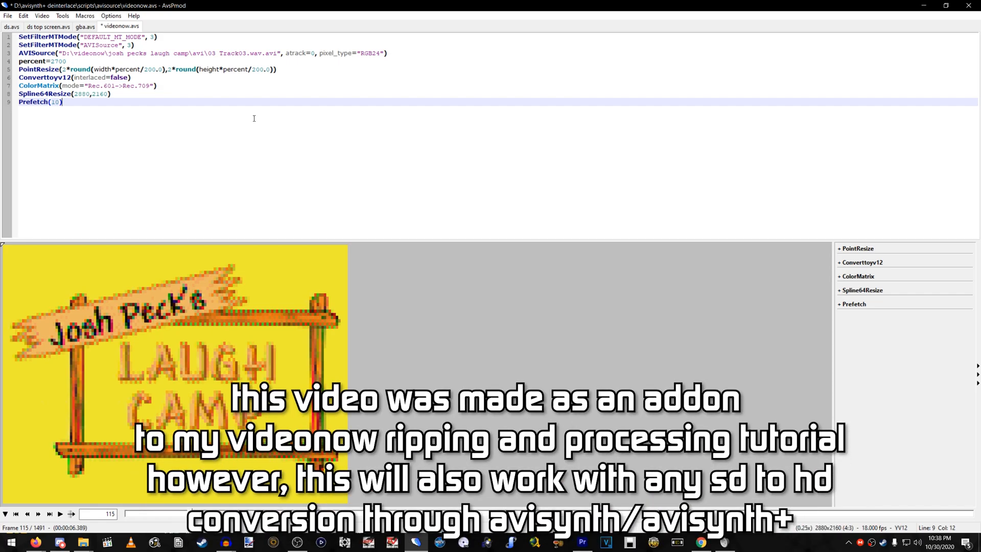
mouse_move(163, 105)
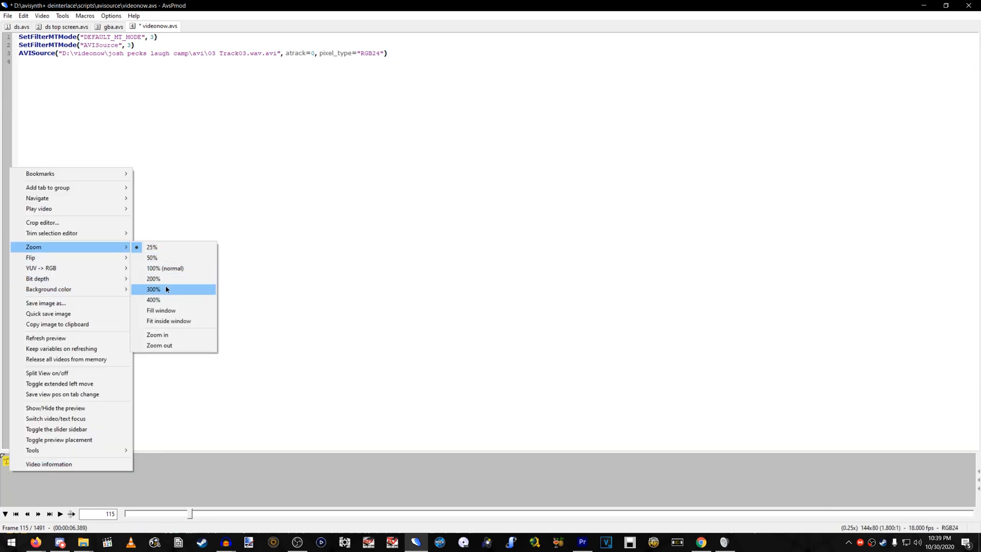
- Zoom the preview of the original 144x80 Laugh Camp footage to 300%
left_click(153, 290)
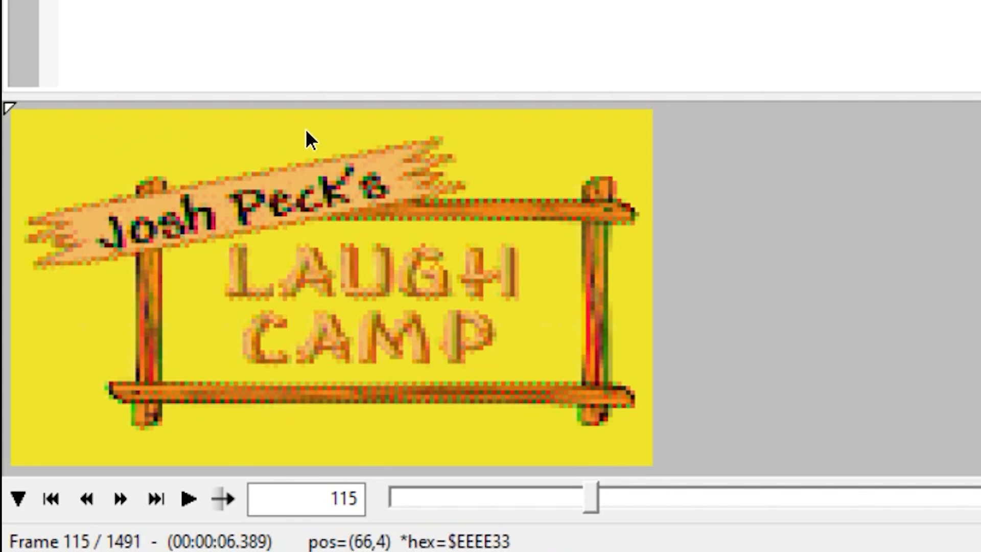
mouse_move(159, 168)
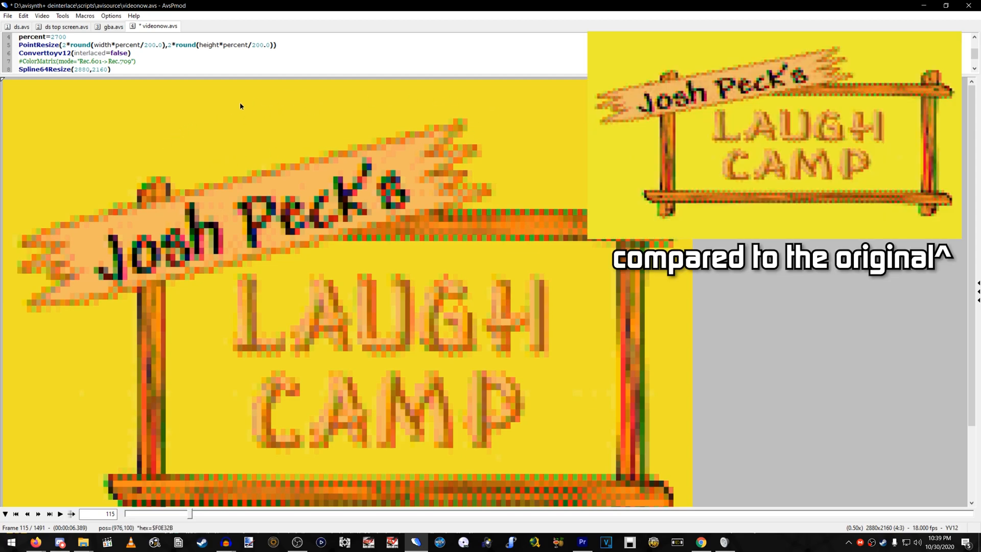
mouse_move(462, 217)
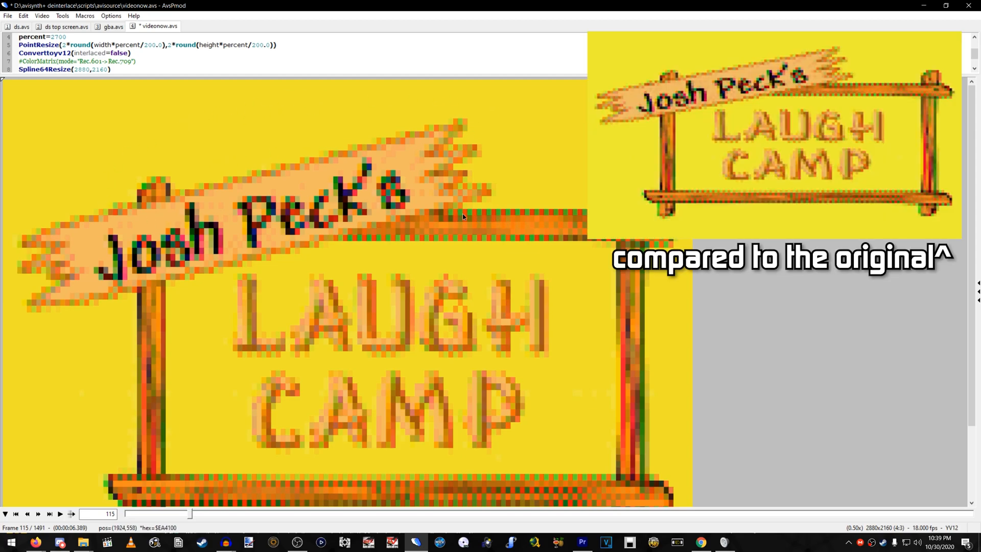
mouse_move(453, 192)
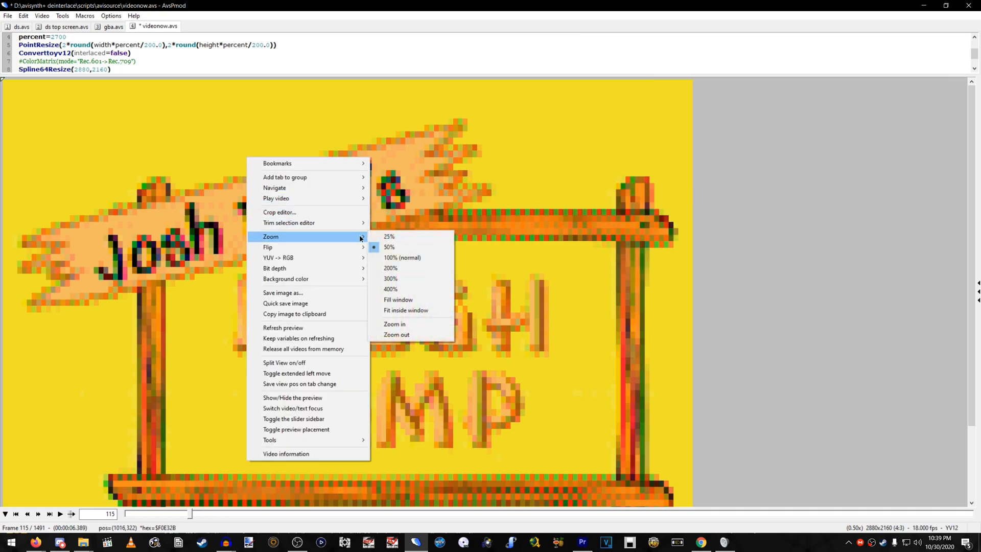
- Shrink the 2880x2160 upscale preview, without ColorMatrix, to 25% zoom
left_click(389, 237)
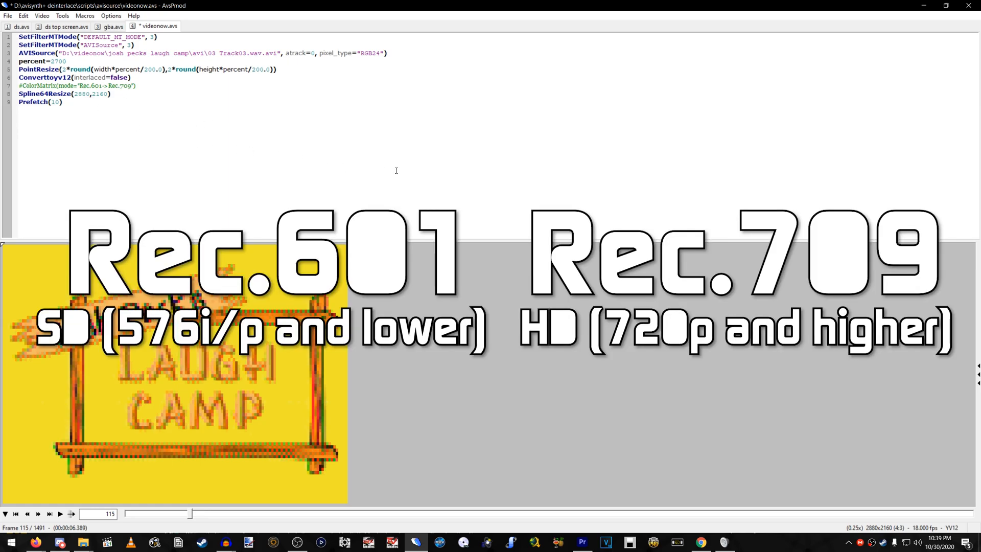
mouse_move(411, 185)
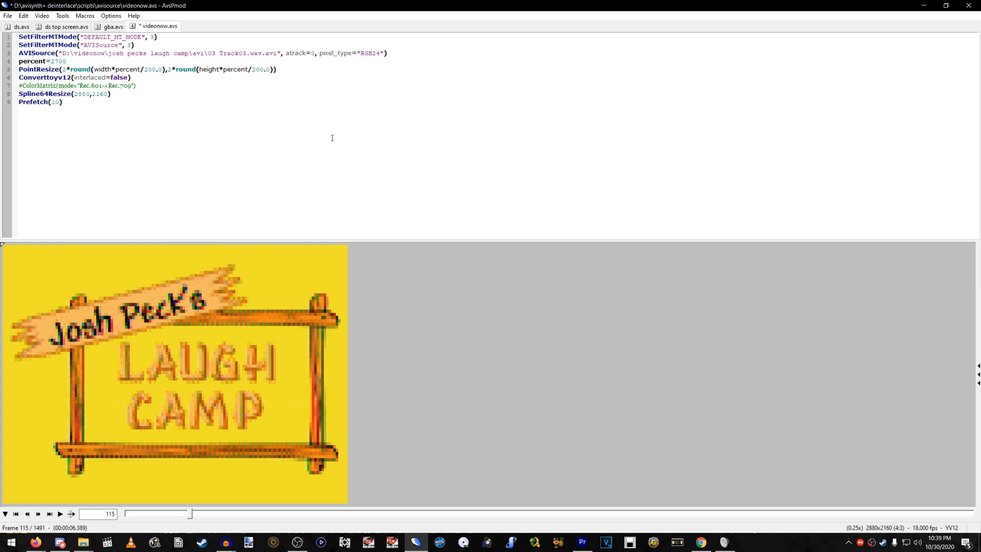
mouse_move(320, 205)
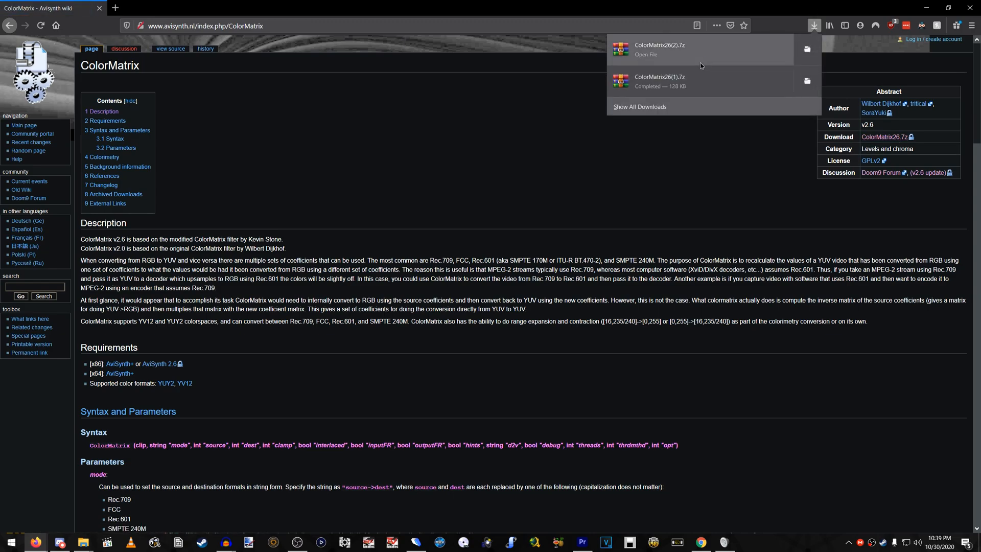
- Open the downloaded ColorMatrix26.7z archive from Firefox's downloads panel
left_click(660, 50)
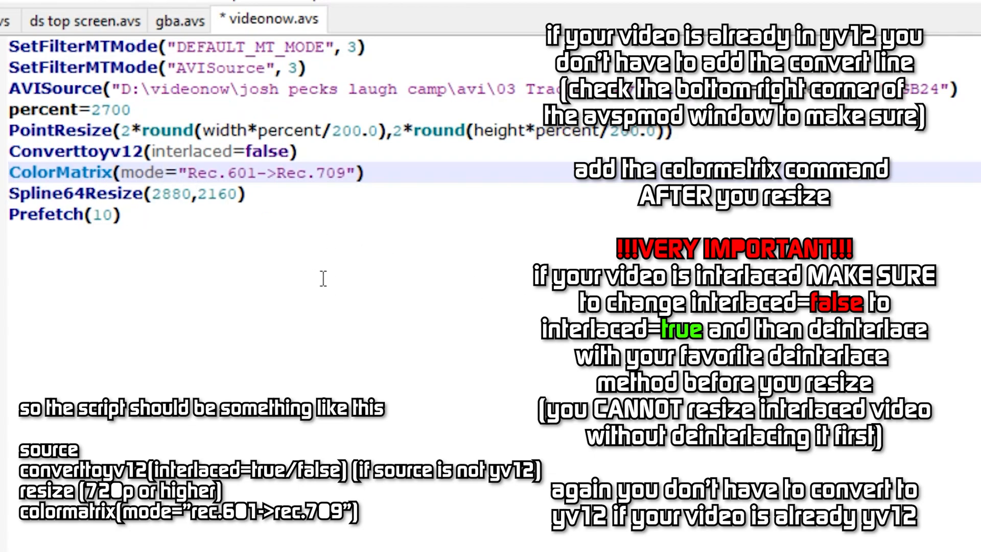
mouse_move(418, 272)
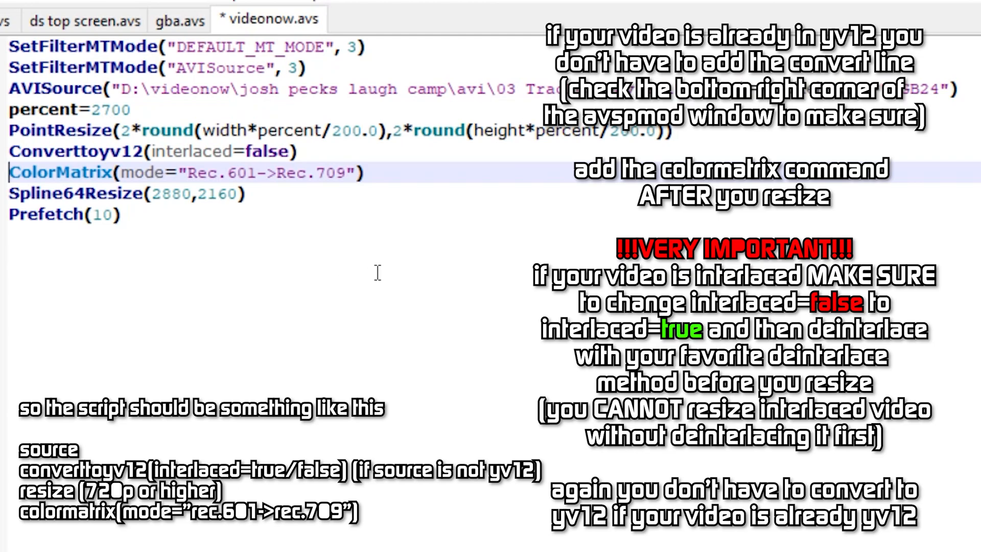
mouse_move(369, 265)
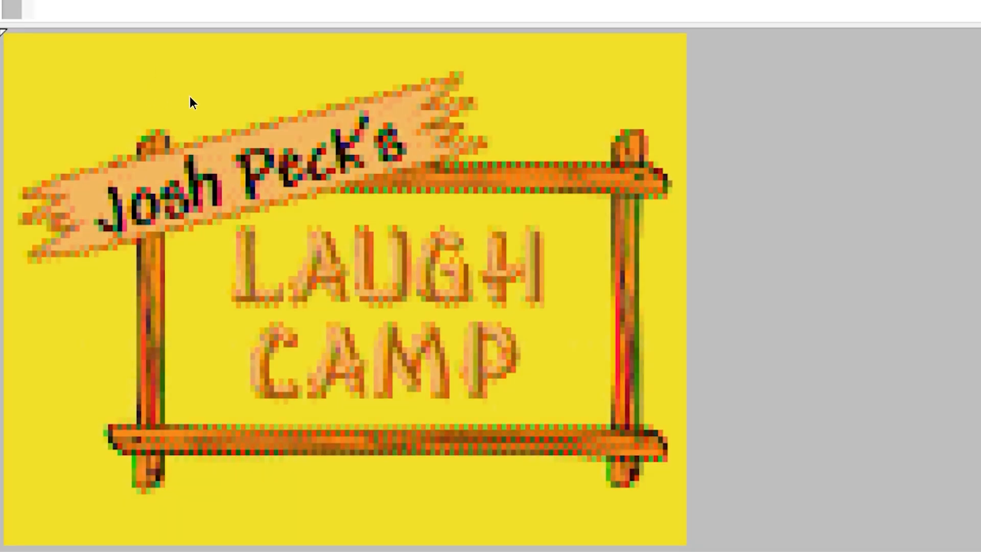
mouse_move(265, 65)
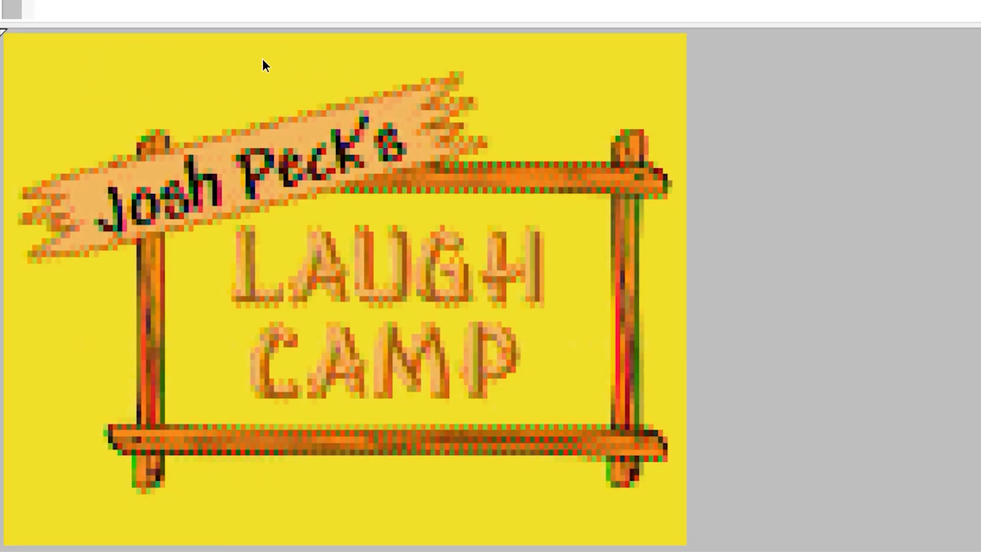
mouse_move(384, 67)
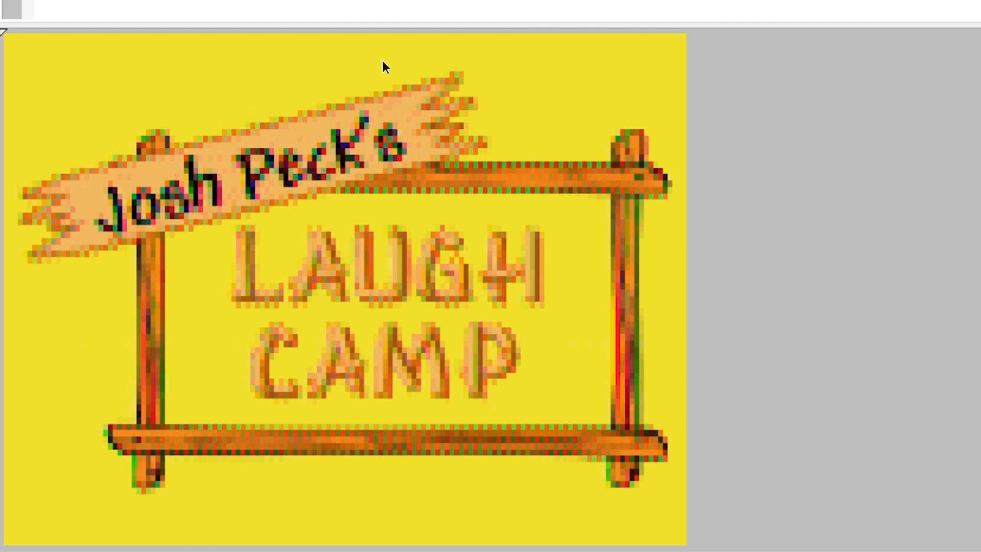
mouse_move(59, 289)
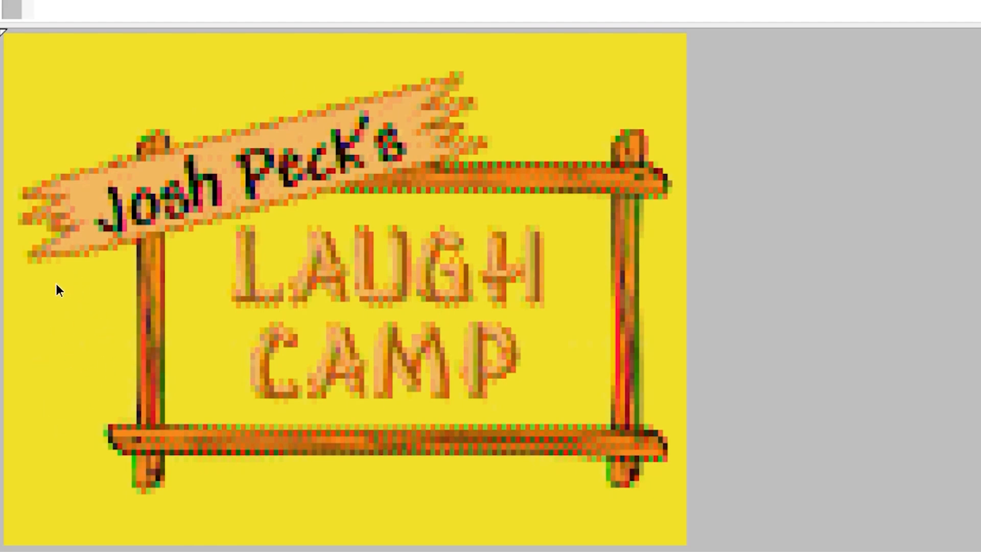
mouse_move(147, 327)
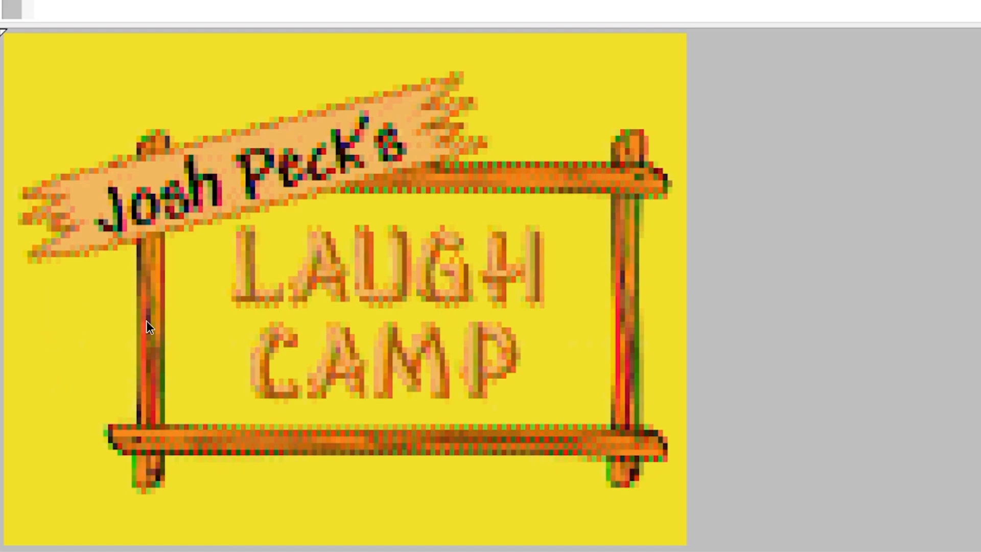
mouse_move(359, 46)
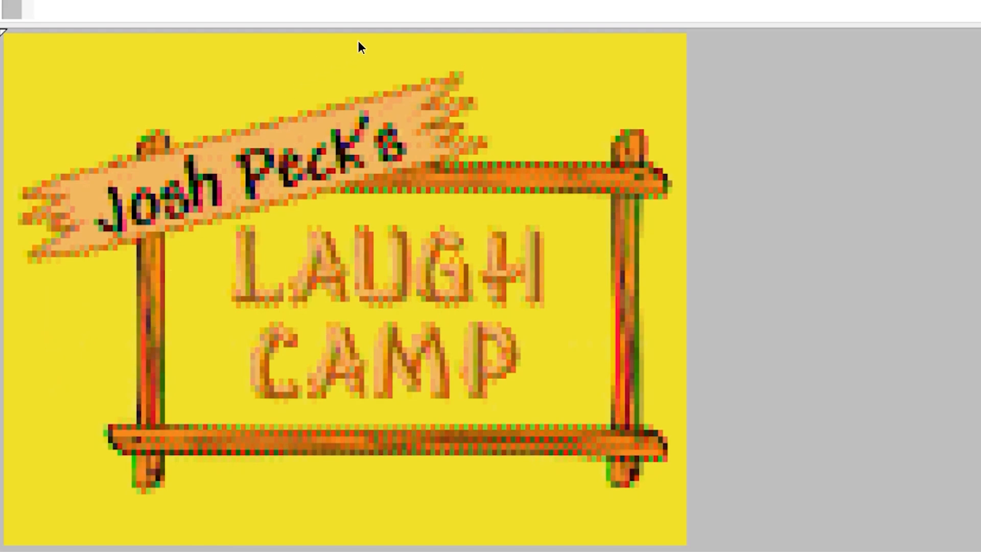